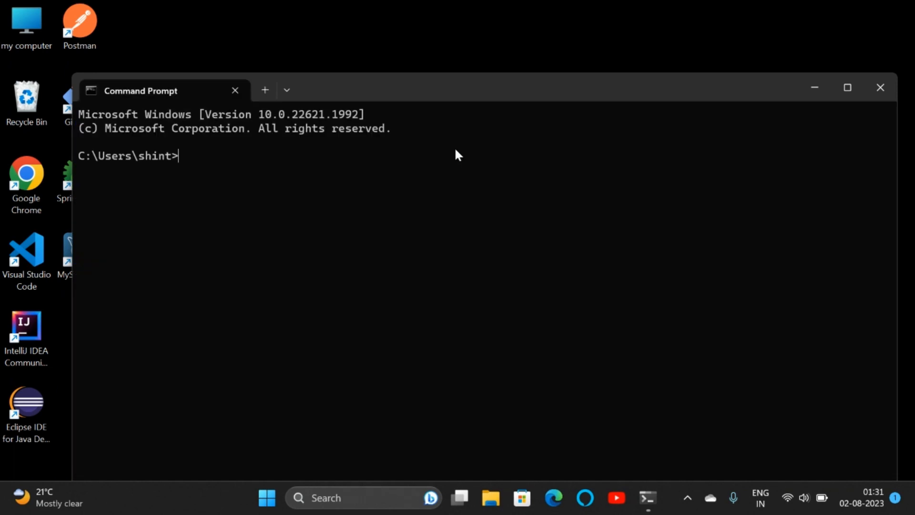
Run 'gradle -version' and get the 'gradle is not recognized' error
type("gradle")
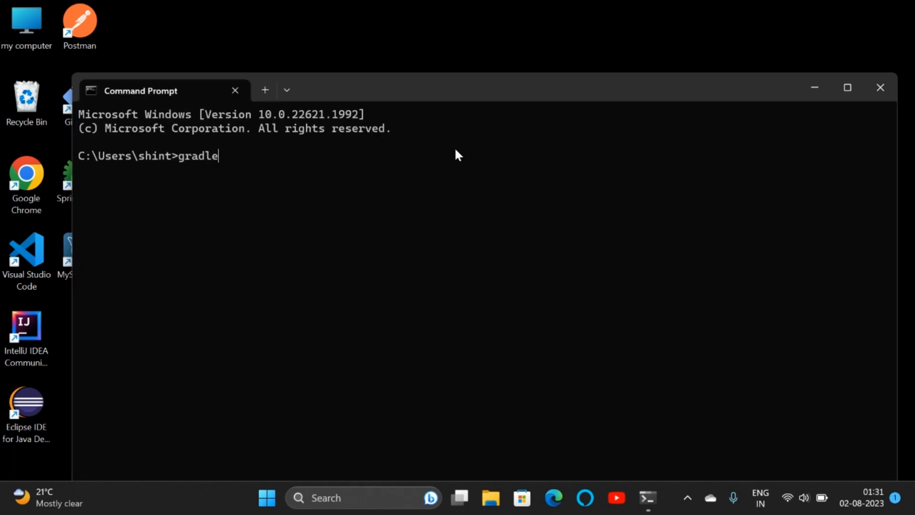
type("-version")
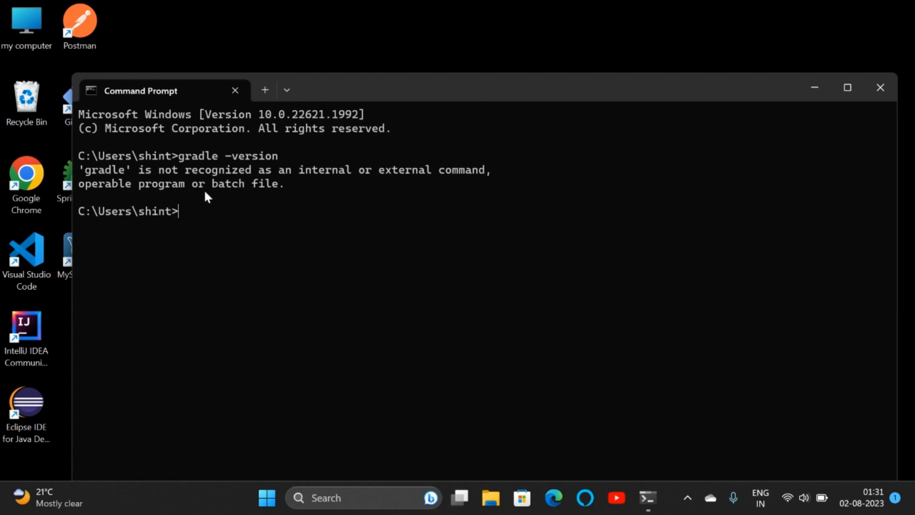
mouse_move(357, 168)
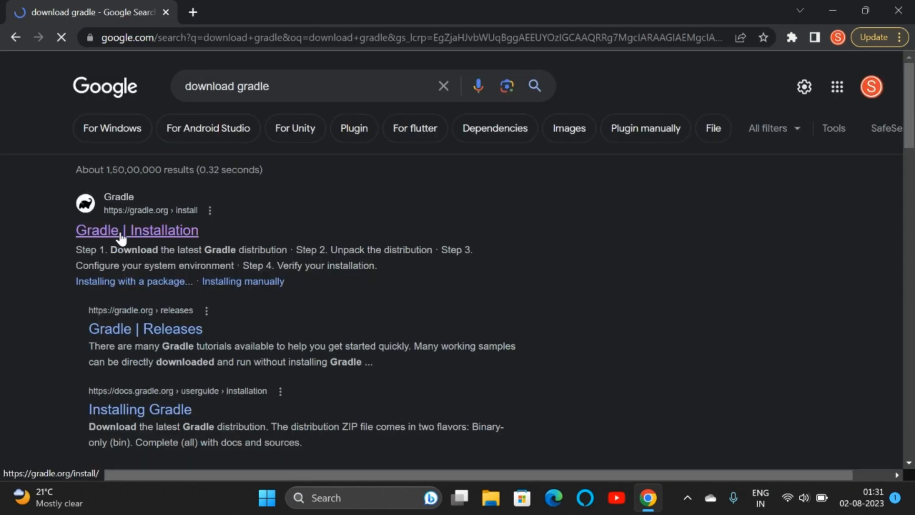
Reach the 'Installing manually' steps for release 8.2.1 on Gradle's installation page
left_click(137, 230)
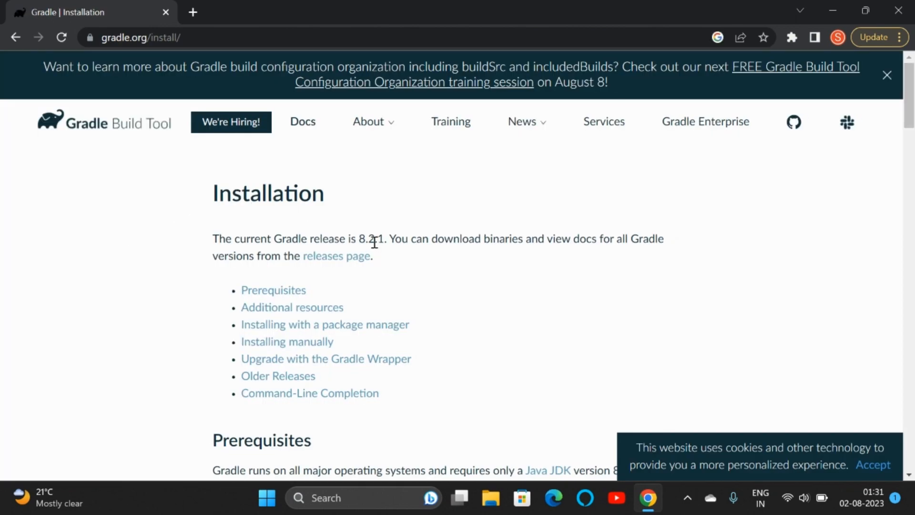
double_click(371, 238)
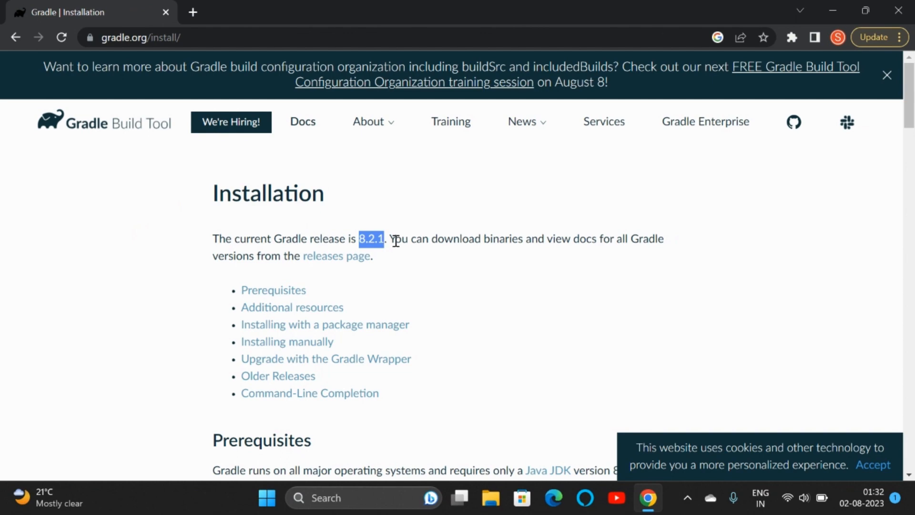
scroll("down", 3)
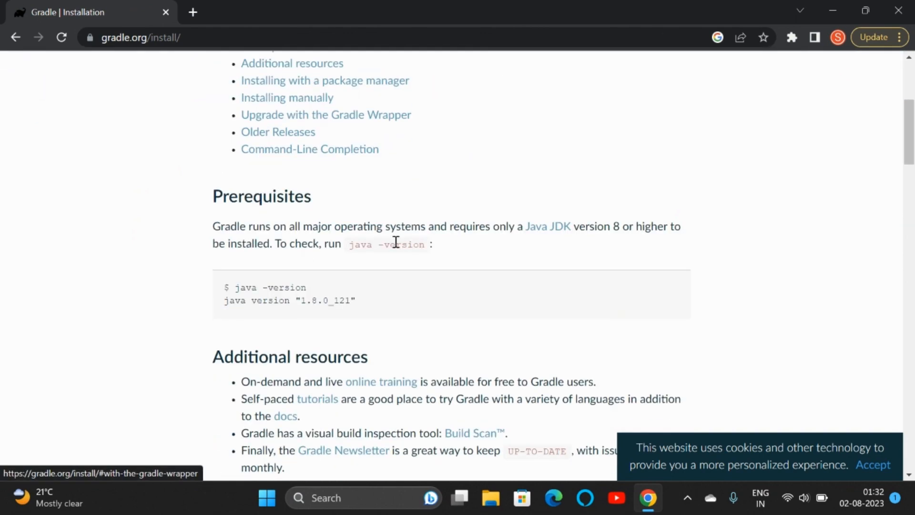
scroll("down", 3)
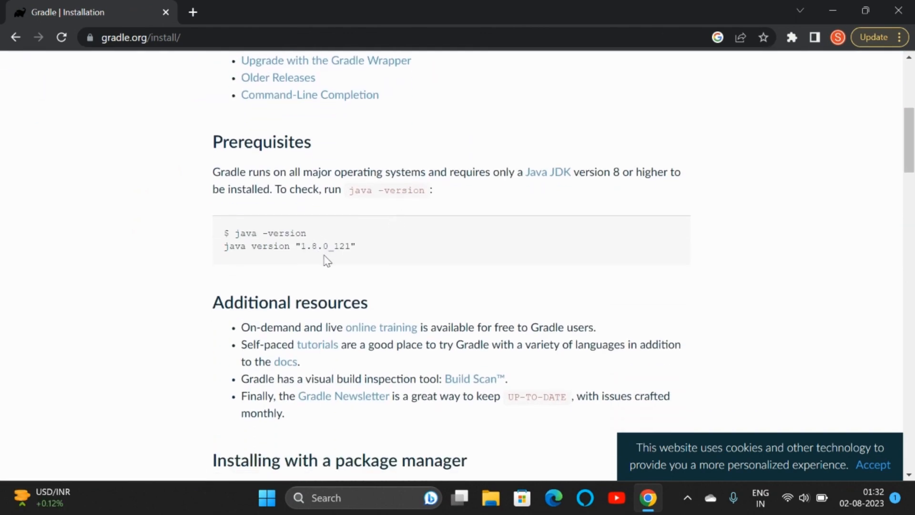
scroll("down", 3)
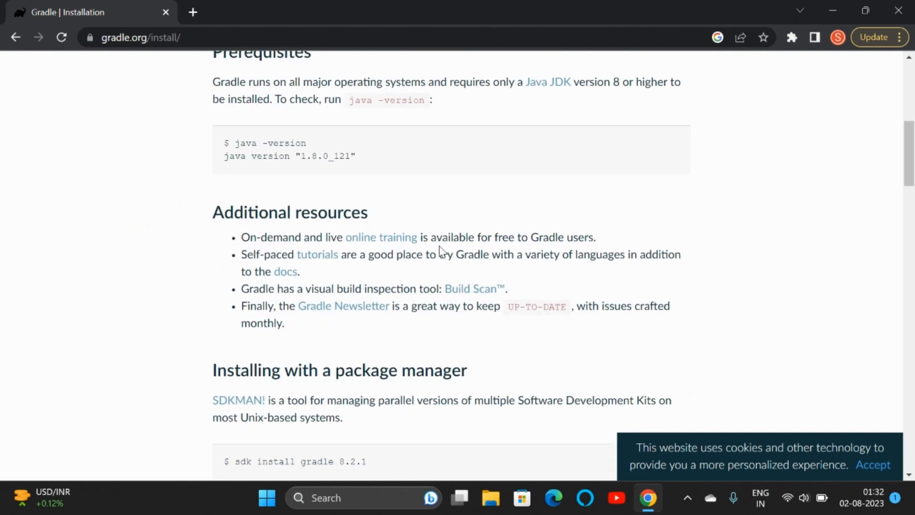
scroll("down", 3)
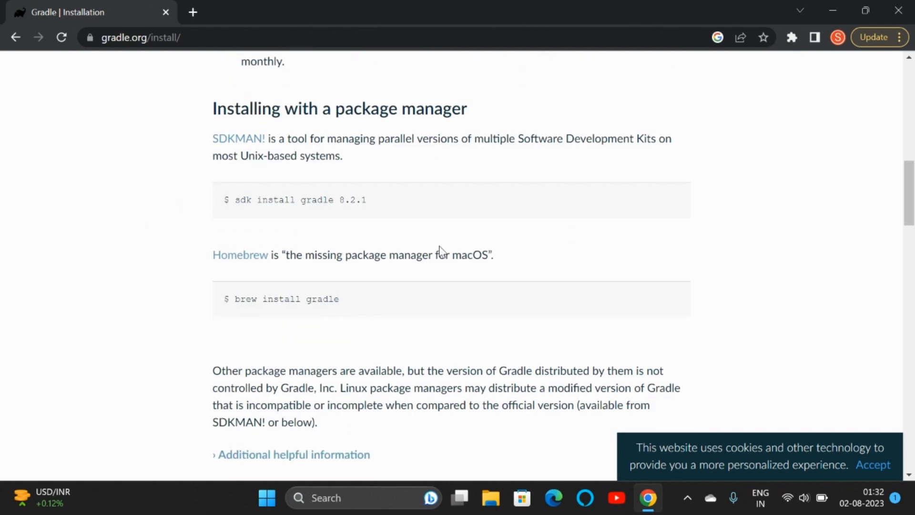
scroll("down", 3)
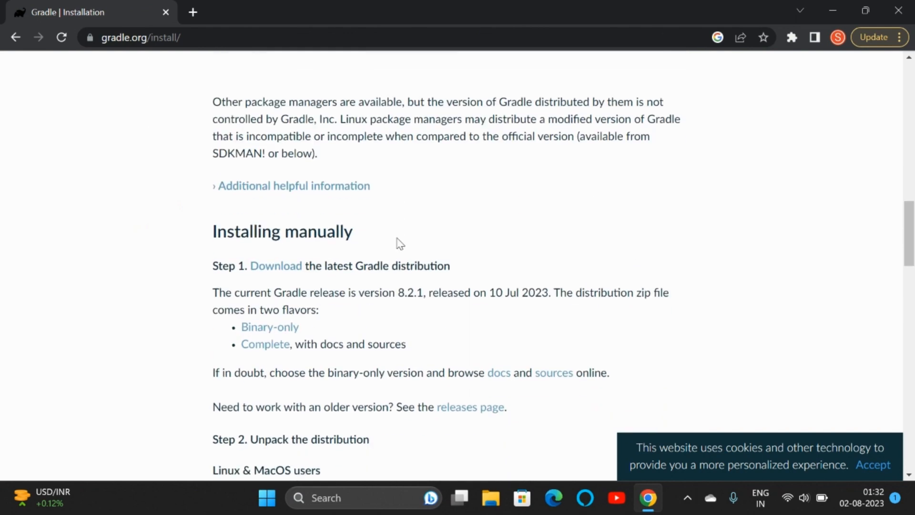
scroll("down", 3)
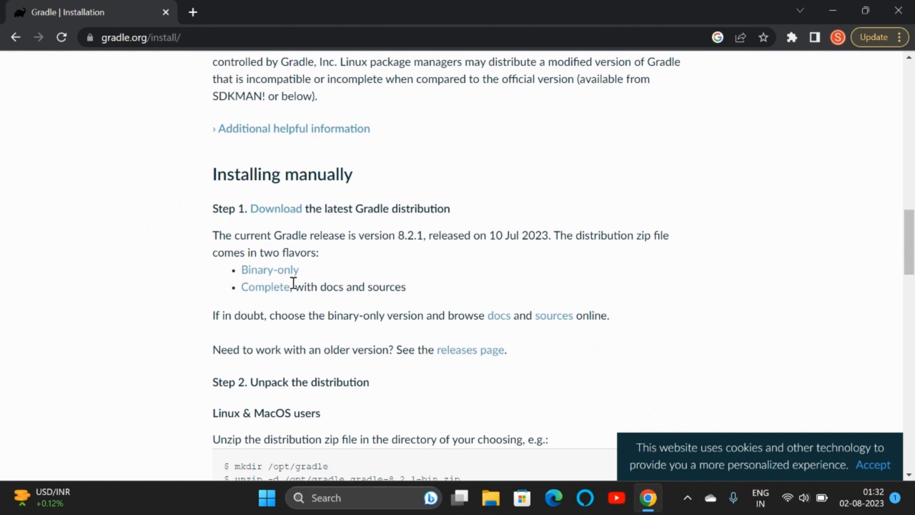
mouse_move(279, 274)
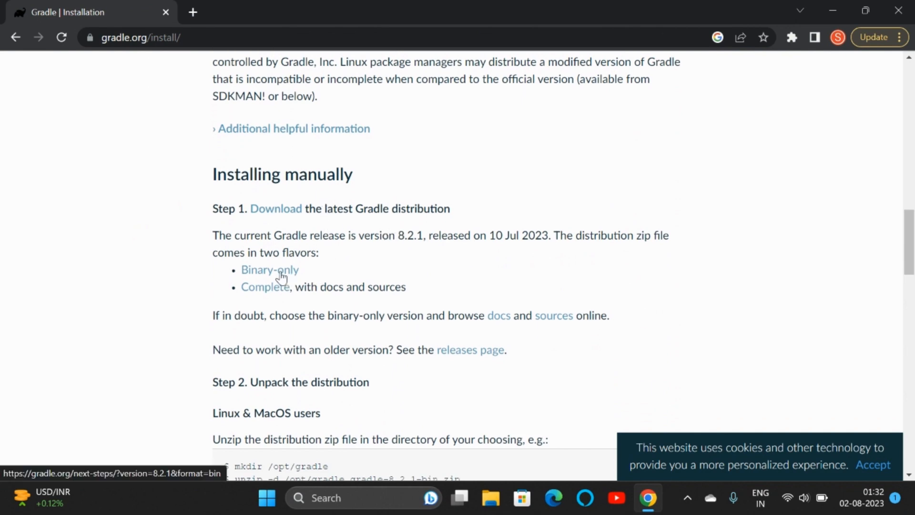
Download the binary-only Gradle 8.2.1 distribution and view its documentation in a new tab
left_click(270, 270)
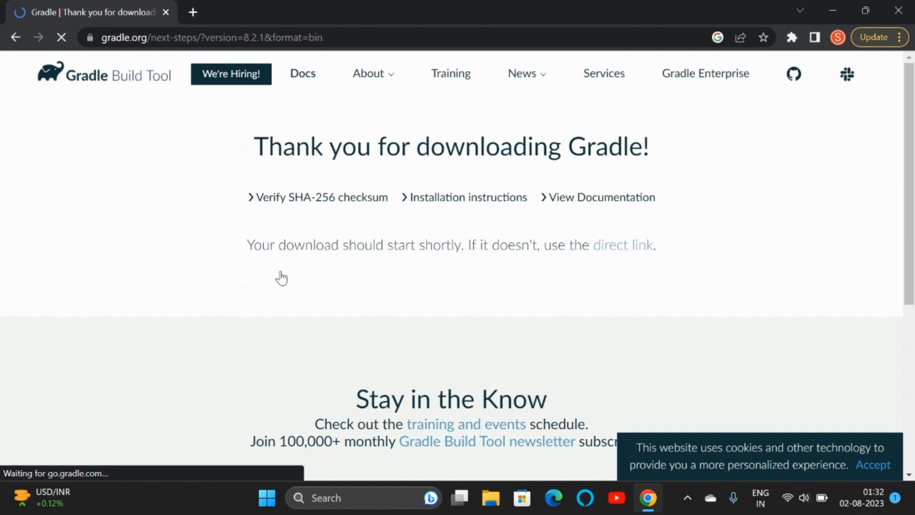
mouse_move(803, 95)
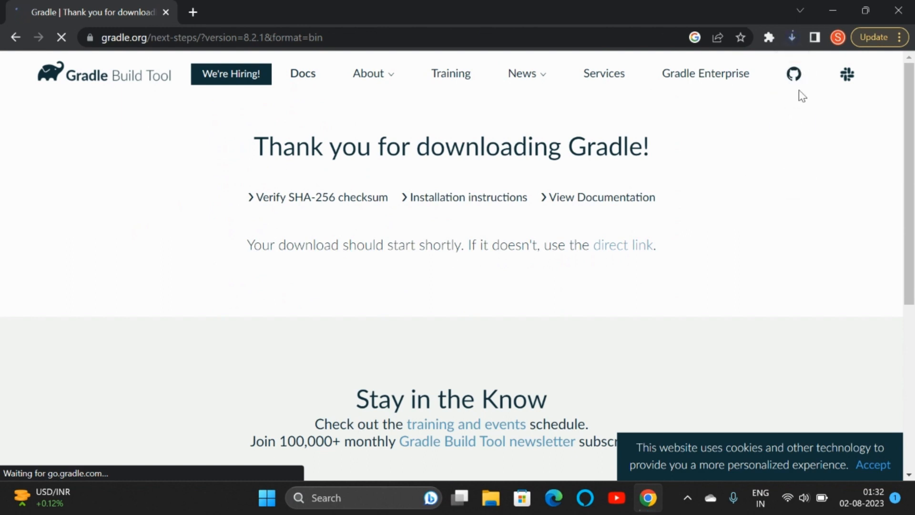
mouse_move(659, 127)
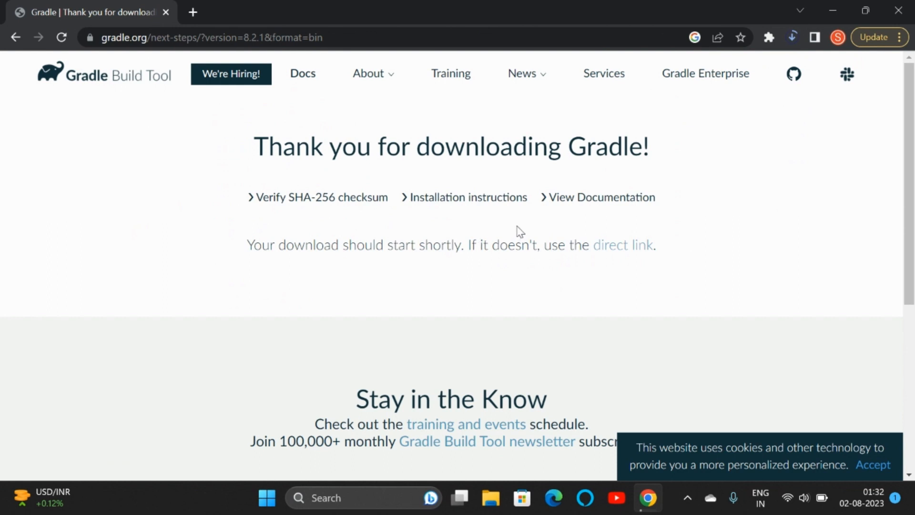
right_click(601, 196)
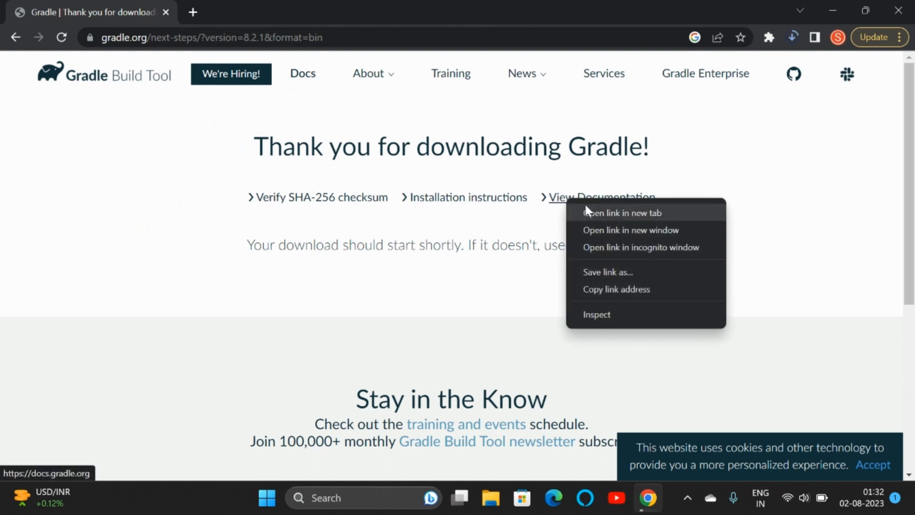
left_click(623, 213)
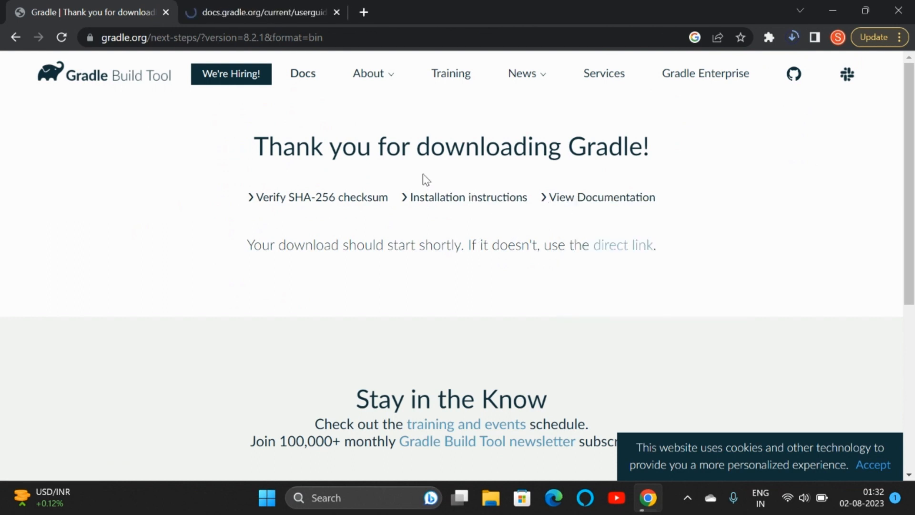
left_click(260, 12)
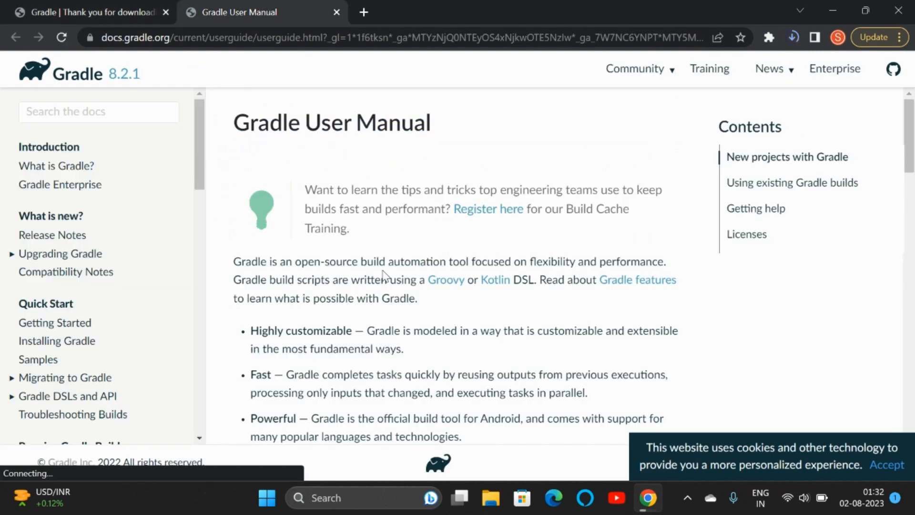
Browse the Gradle User Manual and reach the samples index page
scroll("down", 3)
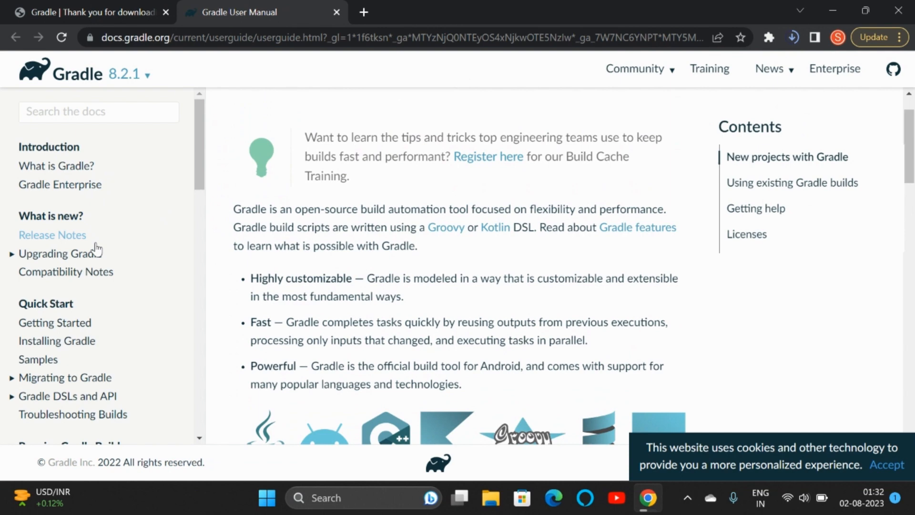
mouse_move(207, 321)
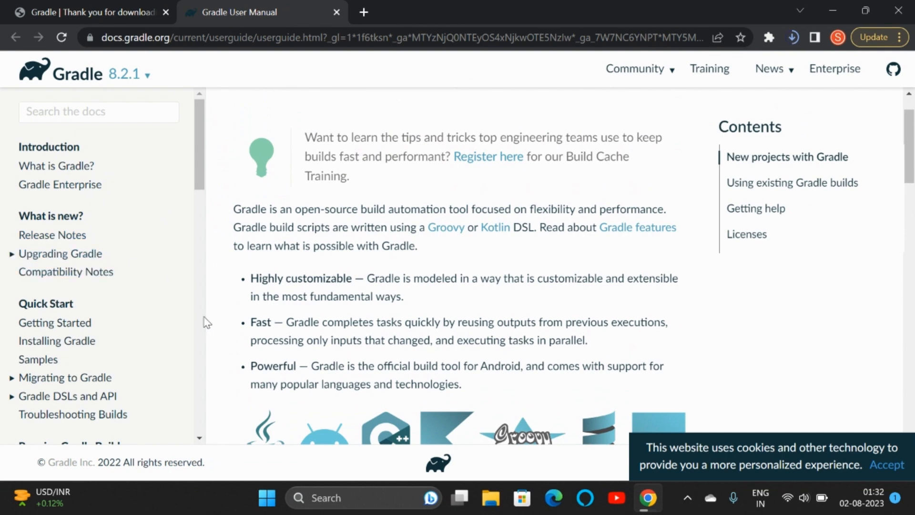
mouse_move(340, 357)
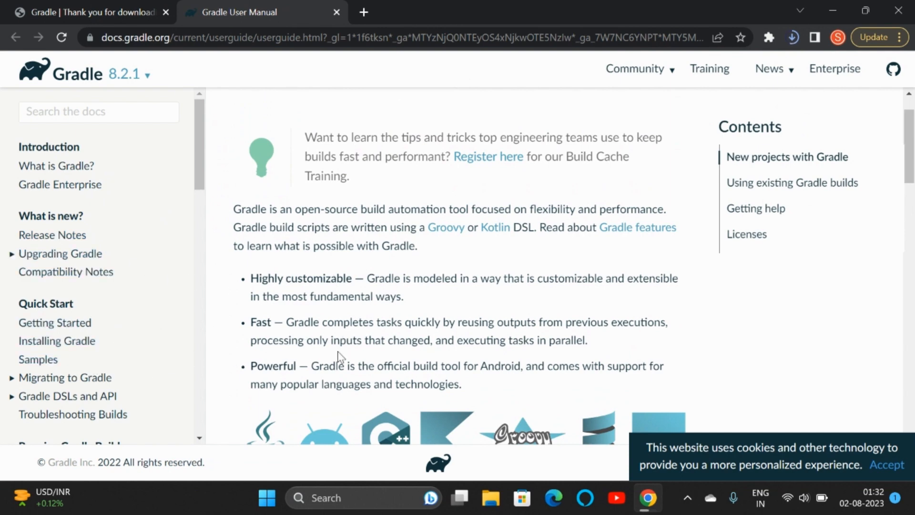
scroll("down", 3)
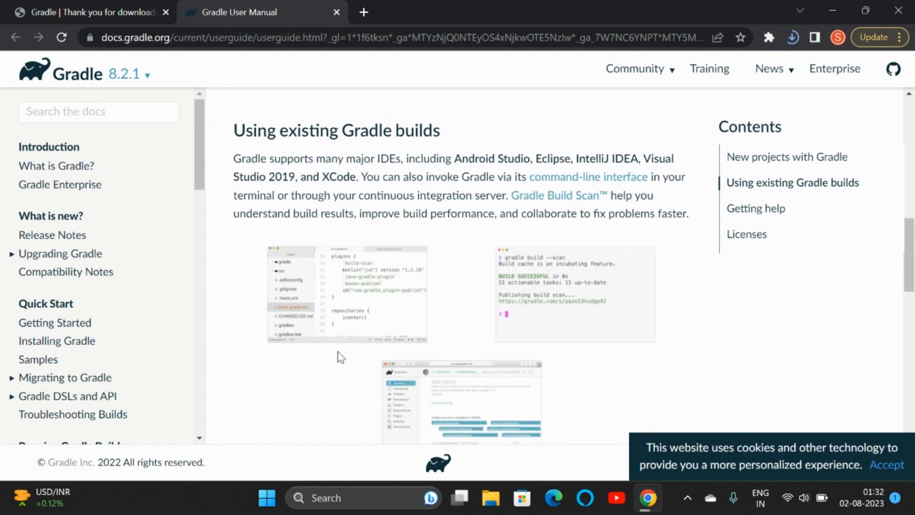
scroll("down", 3)
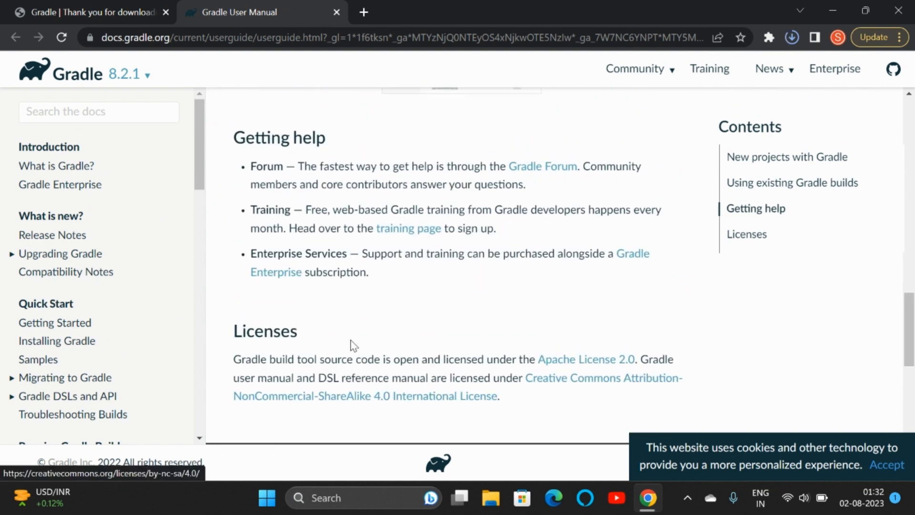
scroll("up", 3)
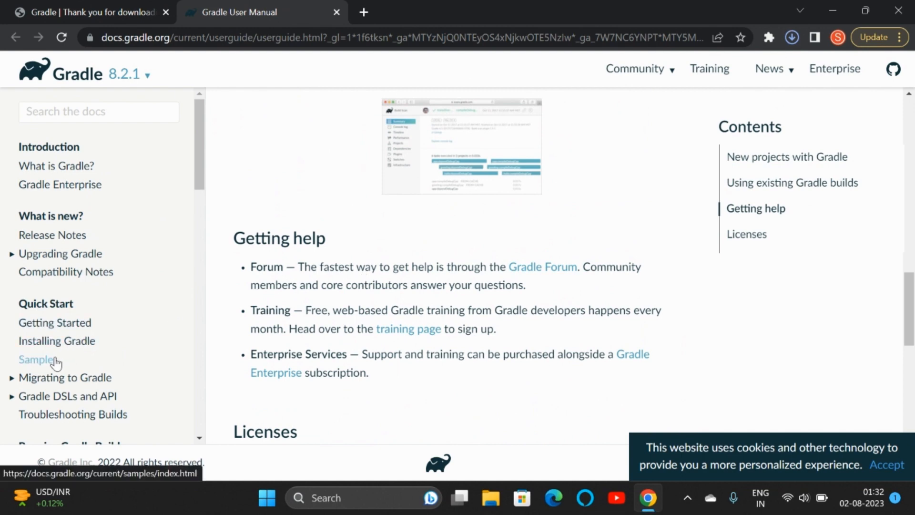
left_click(38, 359)
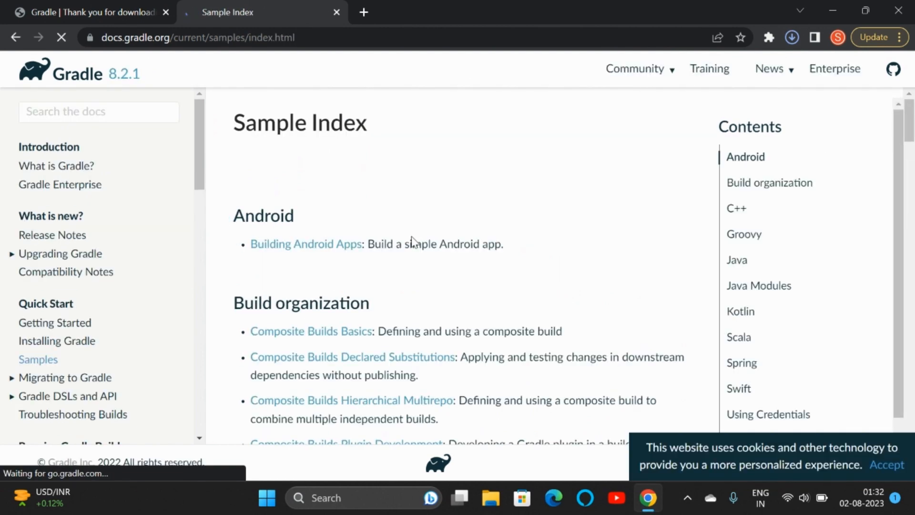
Show the finished gradle-8.2.1-bin.zip download's folder in File Explorer
left_click(792, 37)
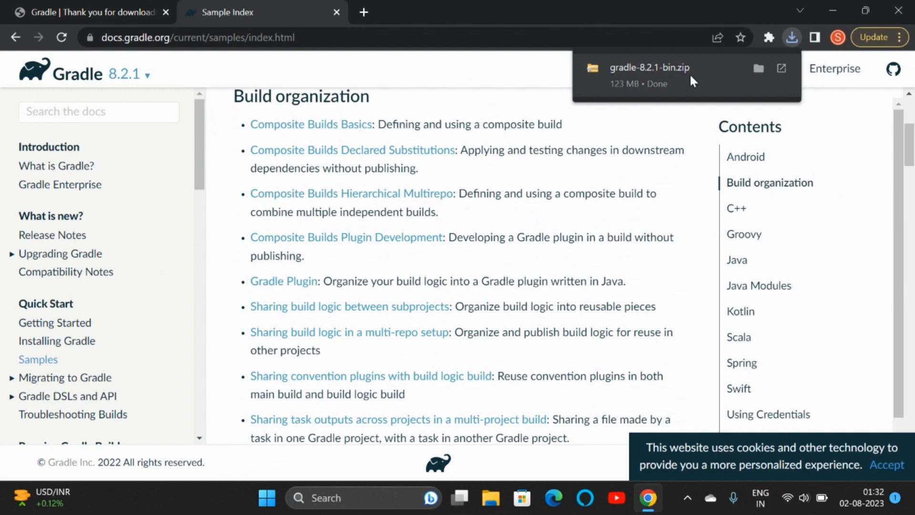
mouse_move(773, 82)
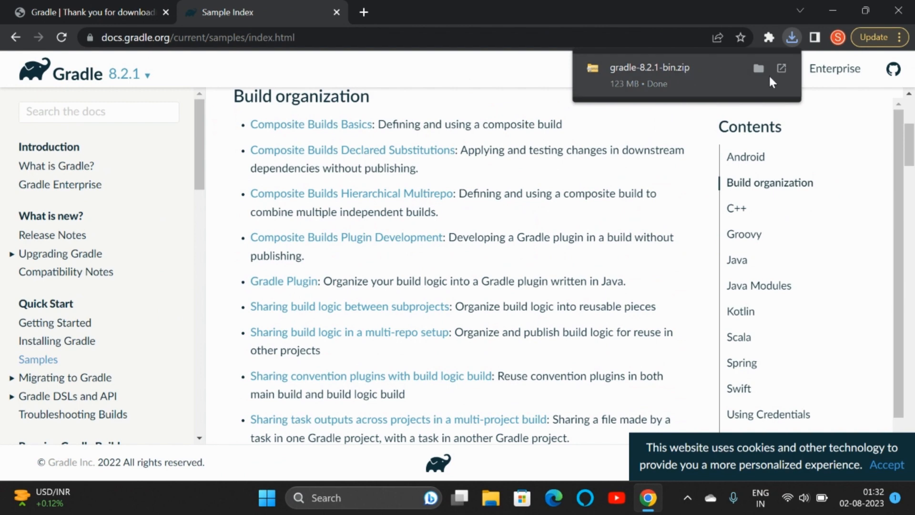
left_click(757, 68)
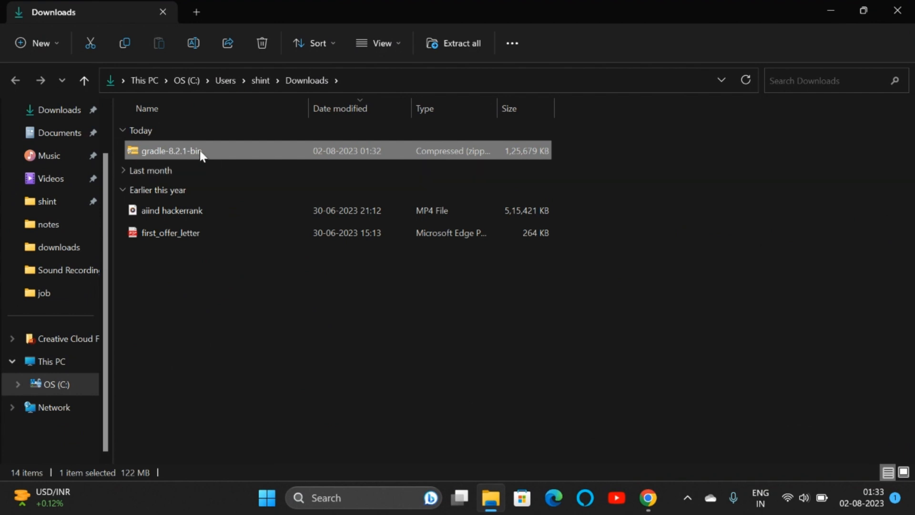
Extract gradle-8.2.1-bin.zip into Downloads without showing the extracted files afterwards
right_click(170, 151)
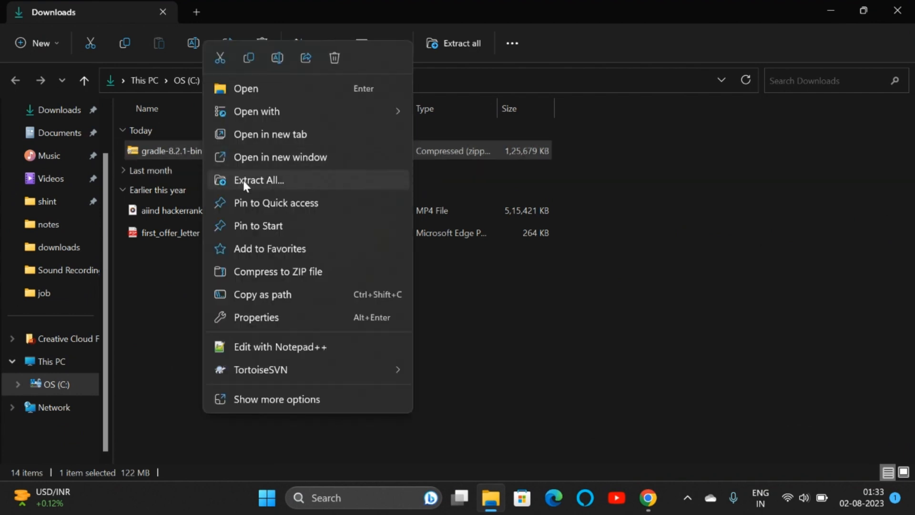
left_click(258, 180)
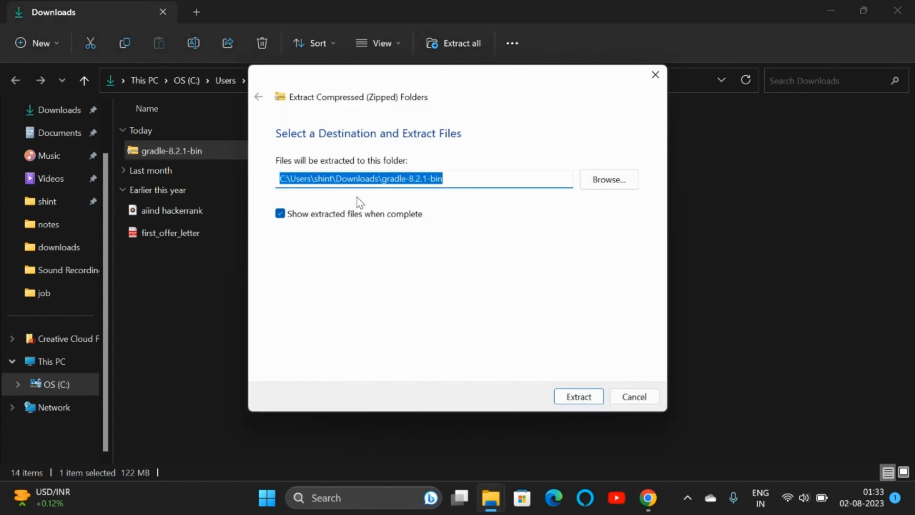
mouse_move(536, 359)
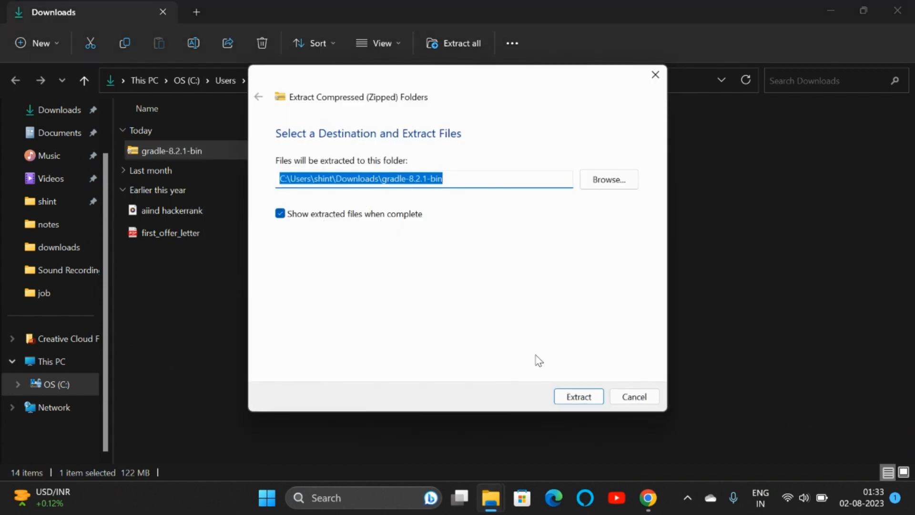
left_click(280, 212)
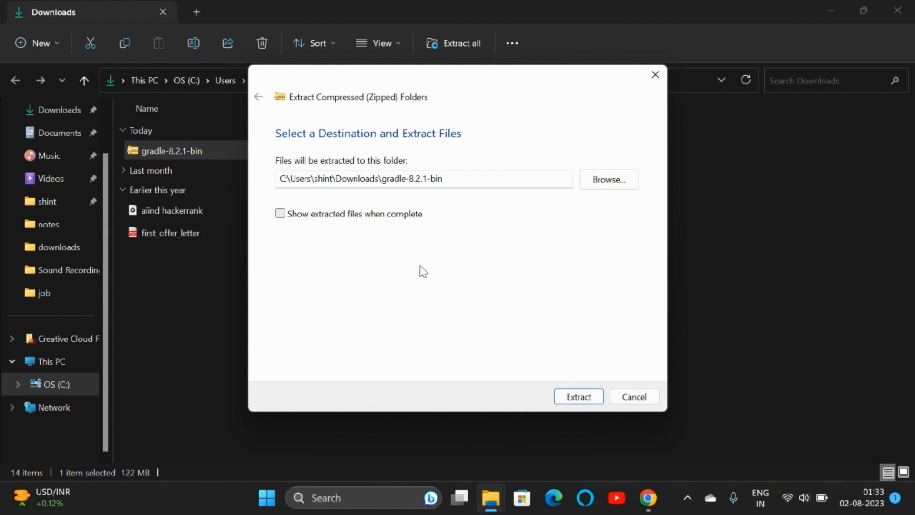
left_click(578, 396)
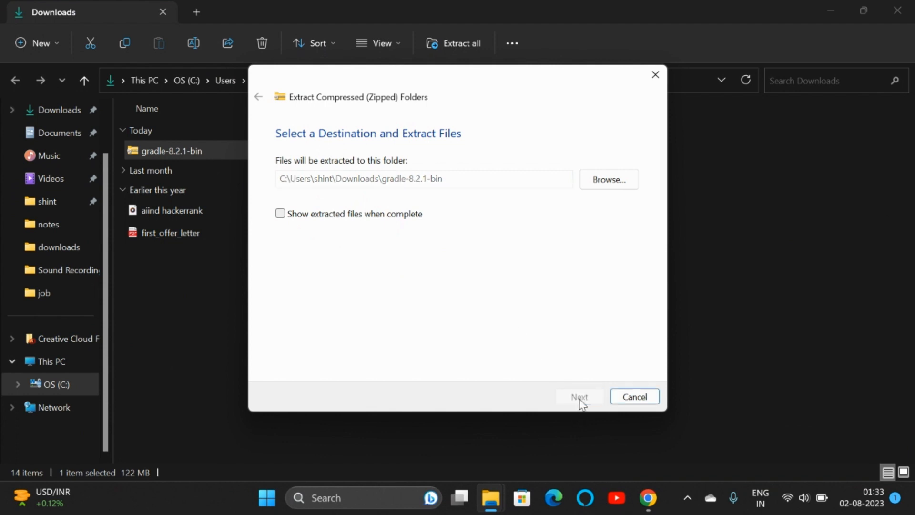
left_click(578, 396)
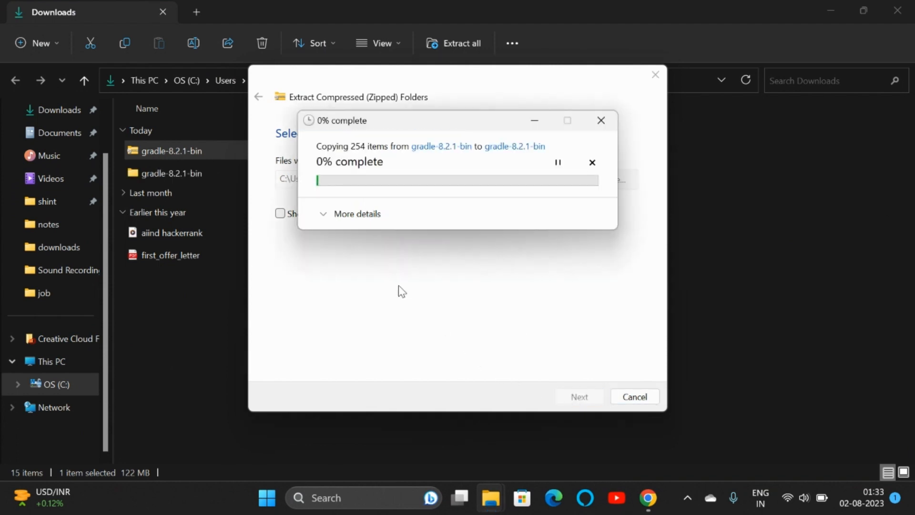
mouse_move(371, 163)
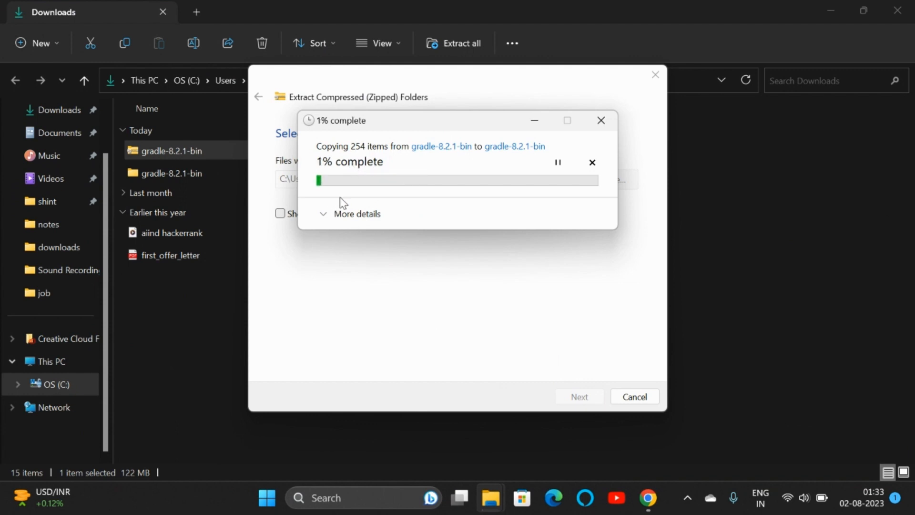
mouse_move(356, 203)
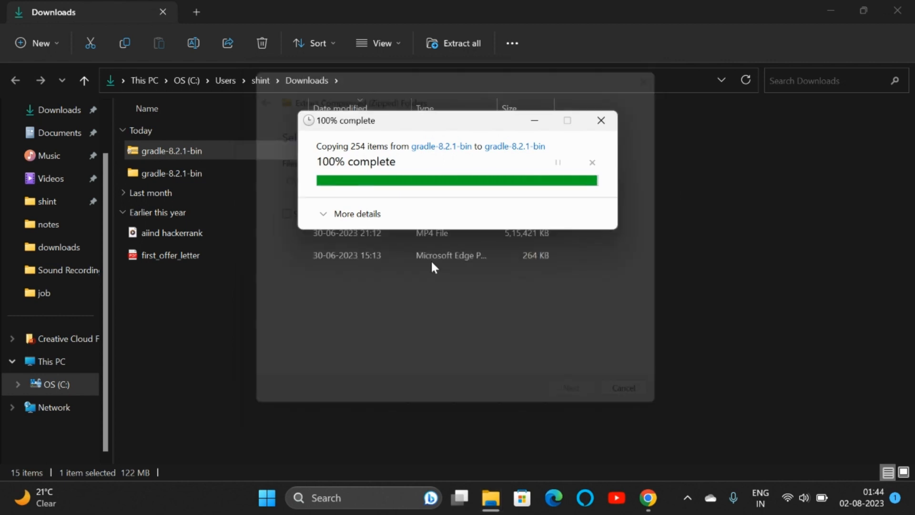
Select the extracted gradle-8.2.1-bin folder and browse to C:\Program Files in a new tab
left_click(601, 120)
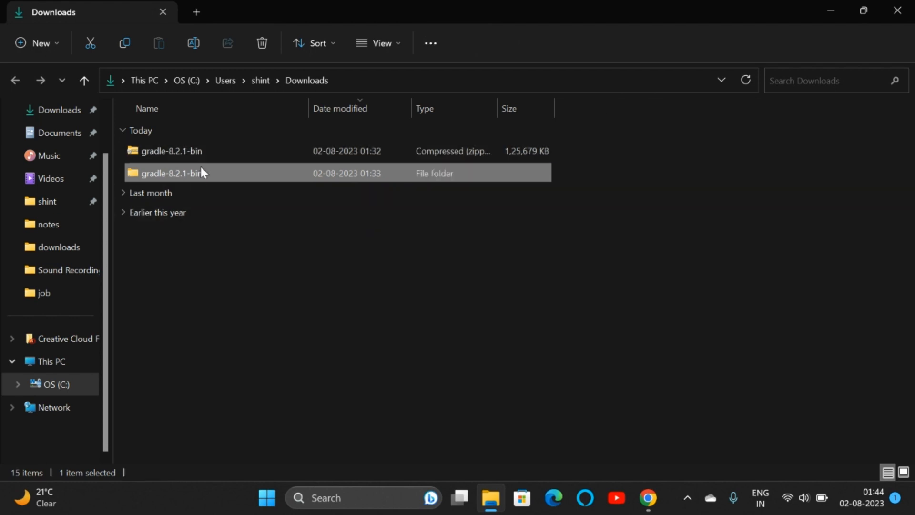
mouse_move(217, 175)
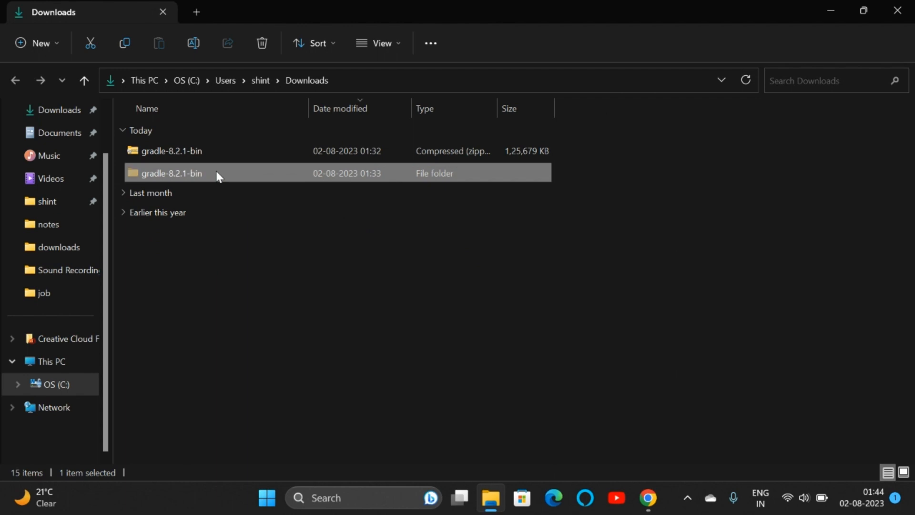
left_click(196, 12)
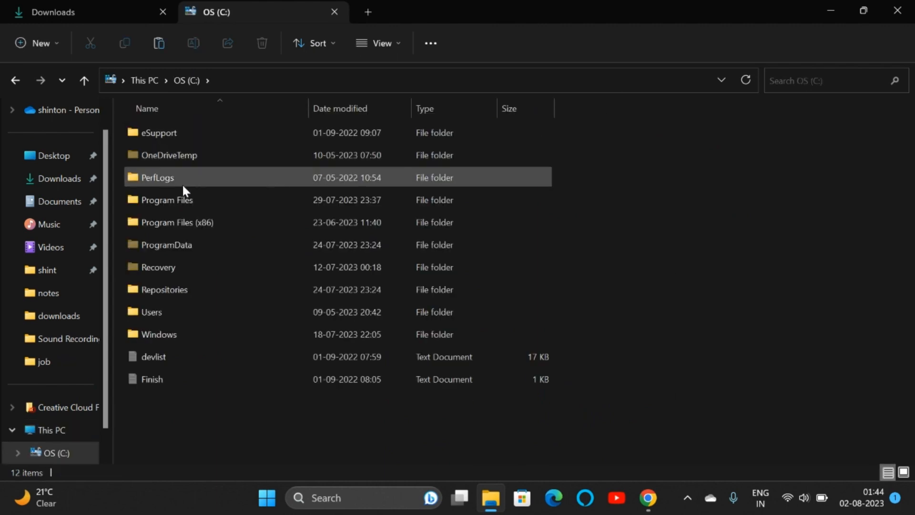
double_click(166, 200)
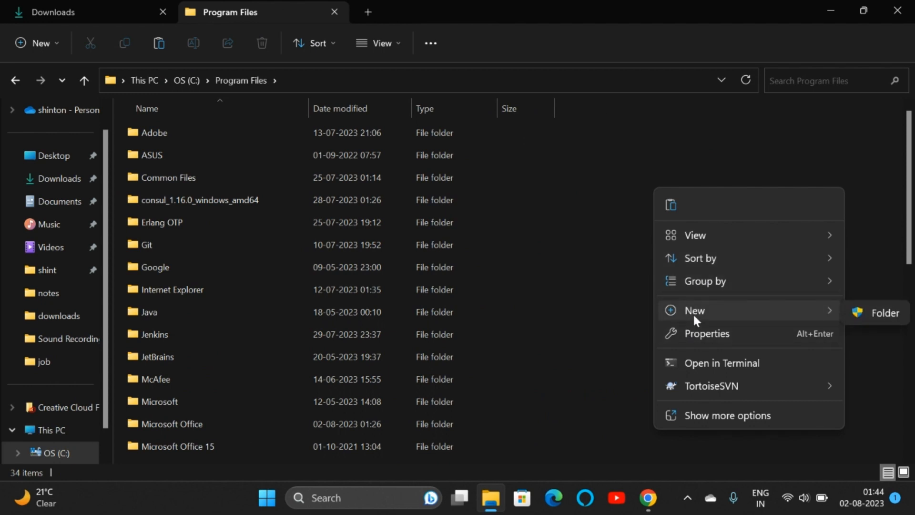
Create a folder named Gradle in Program Files with administrator approval and enter it
left_click(885, 313)
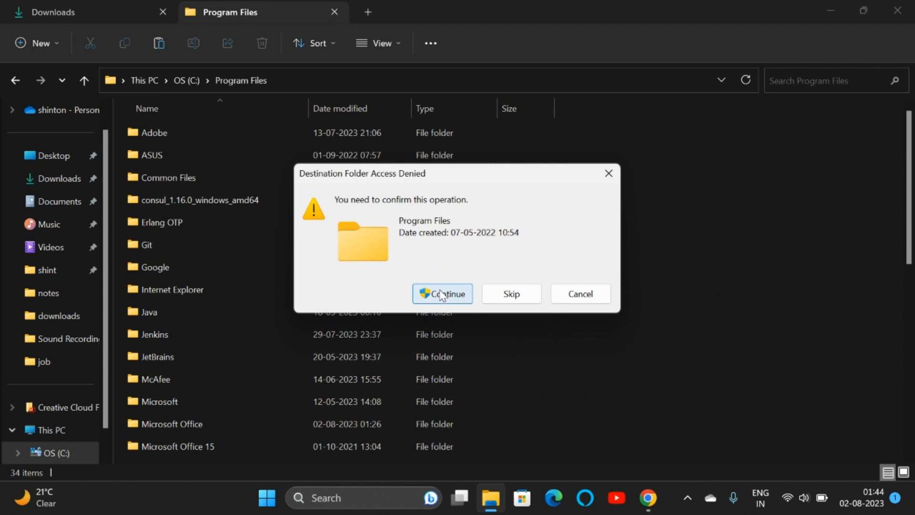
left_click(441, 294)
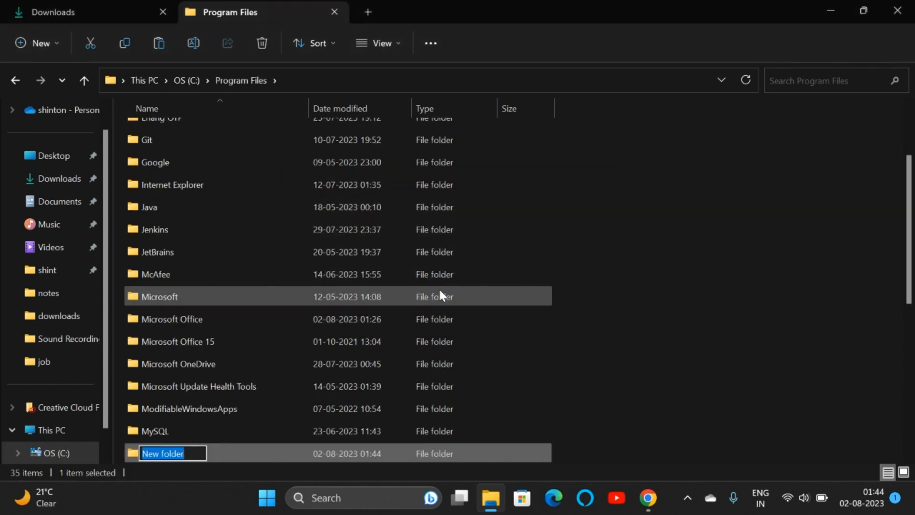
type("Gradl")
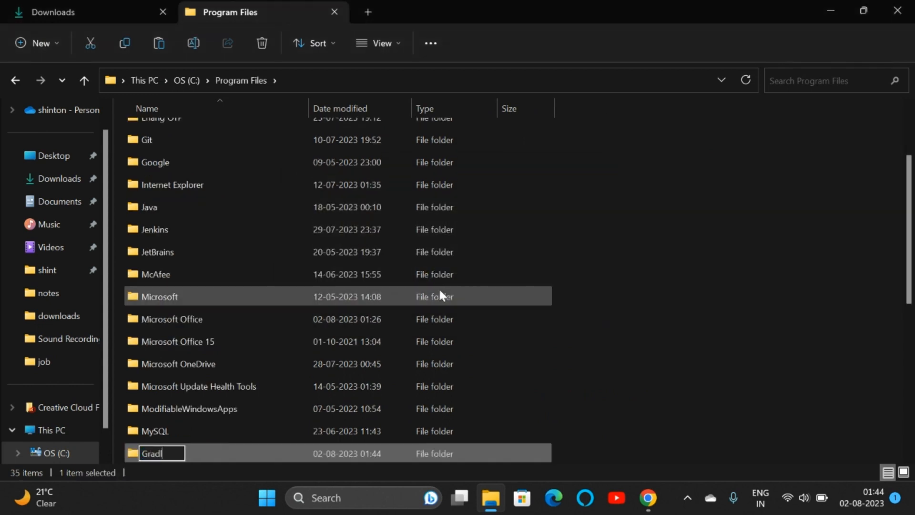
key("Return")
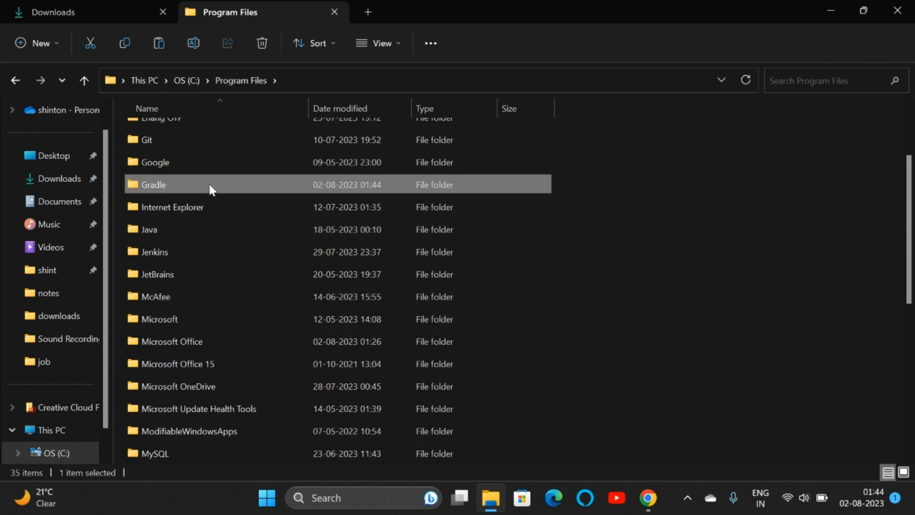
double_click(152, 184)
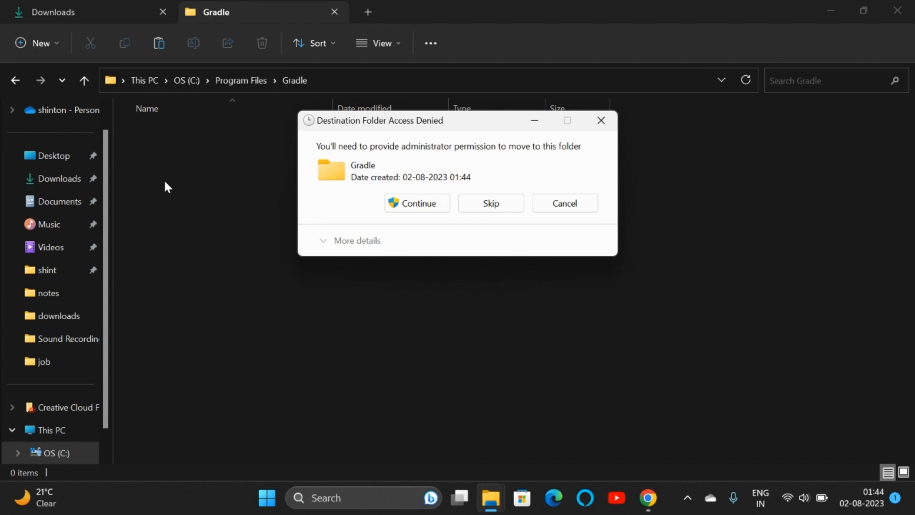
Approve moving gradle-8.2.1-bin into the Gradle folder and go down to gradle-8.2.1\bin
left_click(416, 203)
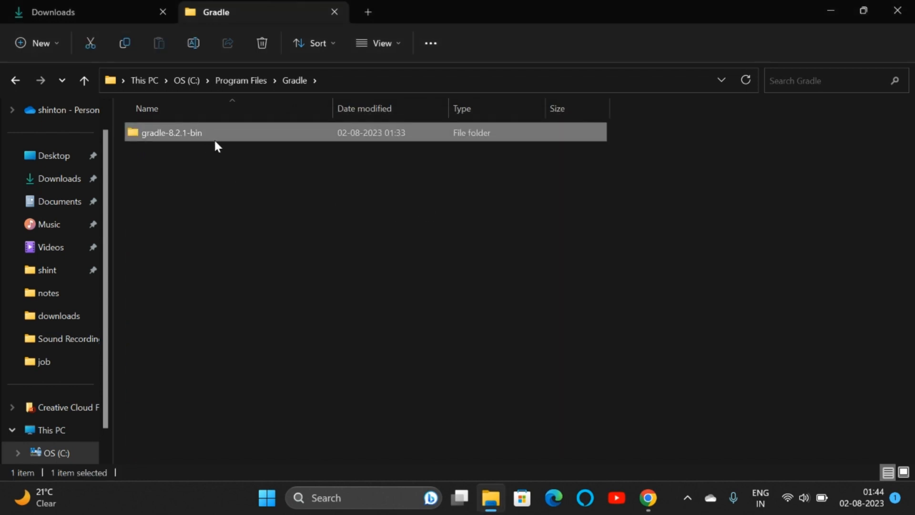
mouse_move(206, 136)
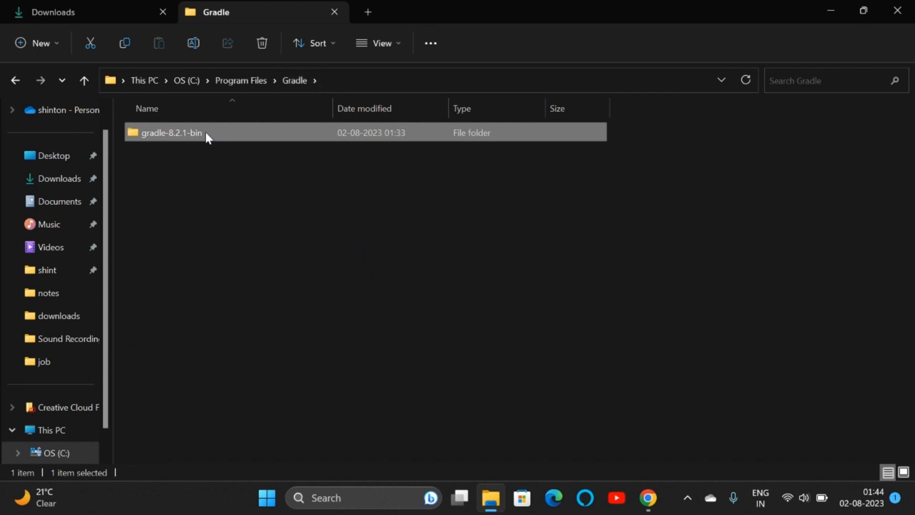
double_click(171, 133)
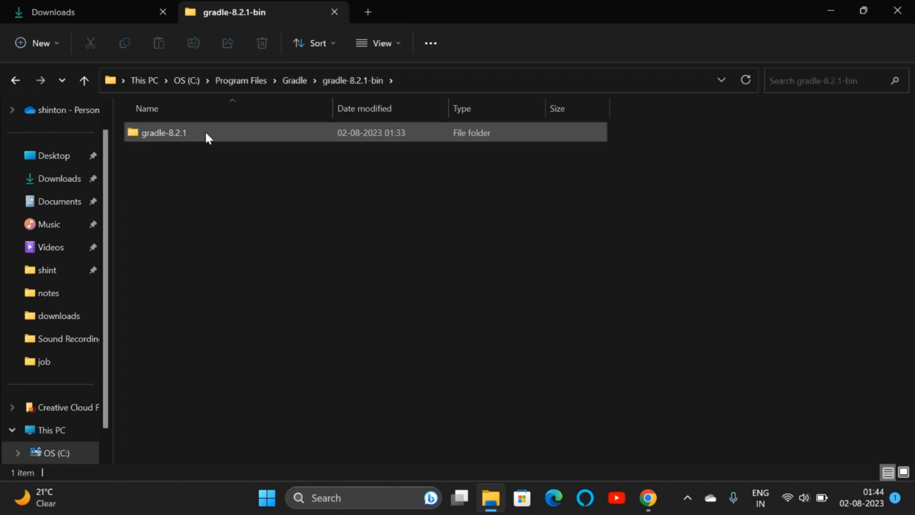
double_click(164, 133)
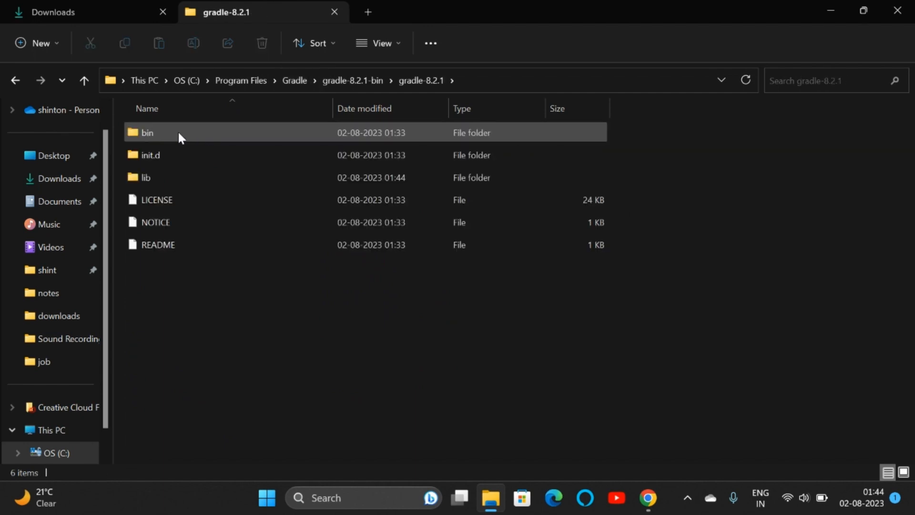
double_click(145, 133)
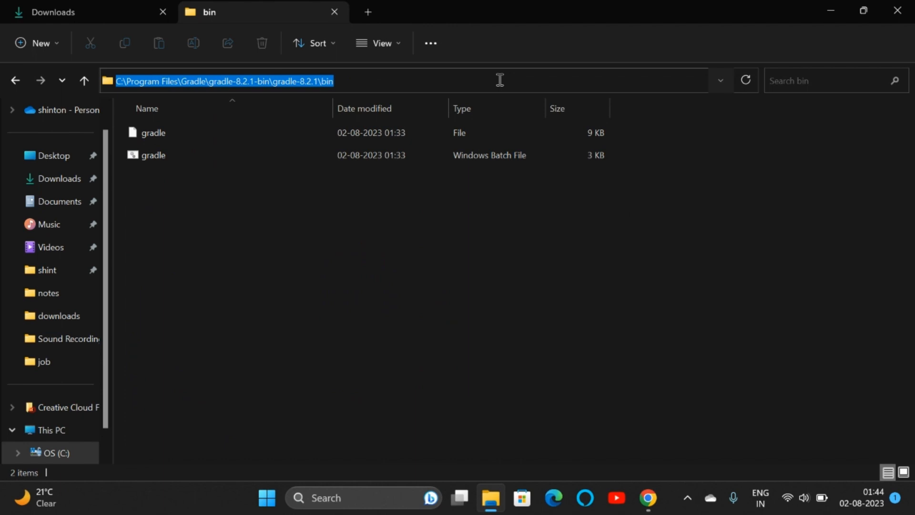
mouse_move(363, 503)
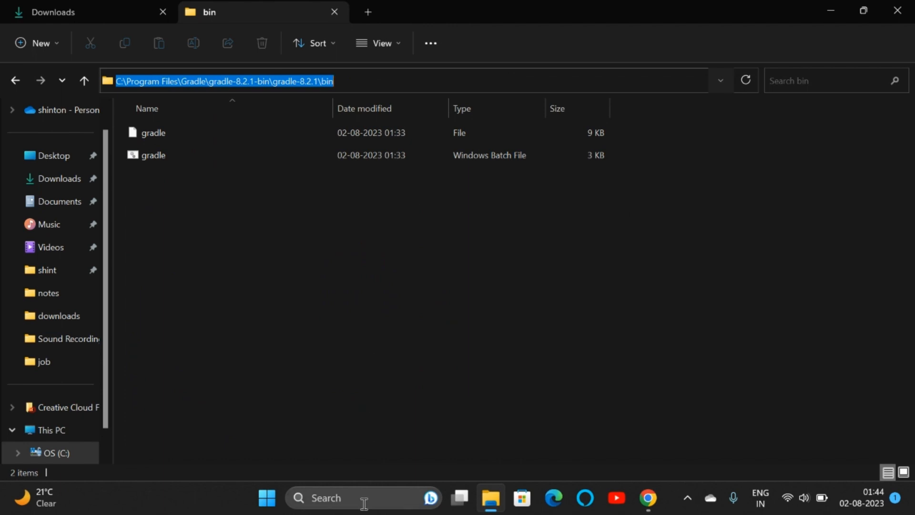
Add C:\Program Files\Gradle\gradle-8.2.1-bin\gradle-8.2.1\bin as a new Path entry and save
type("env")
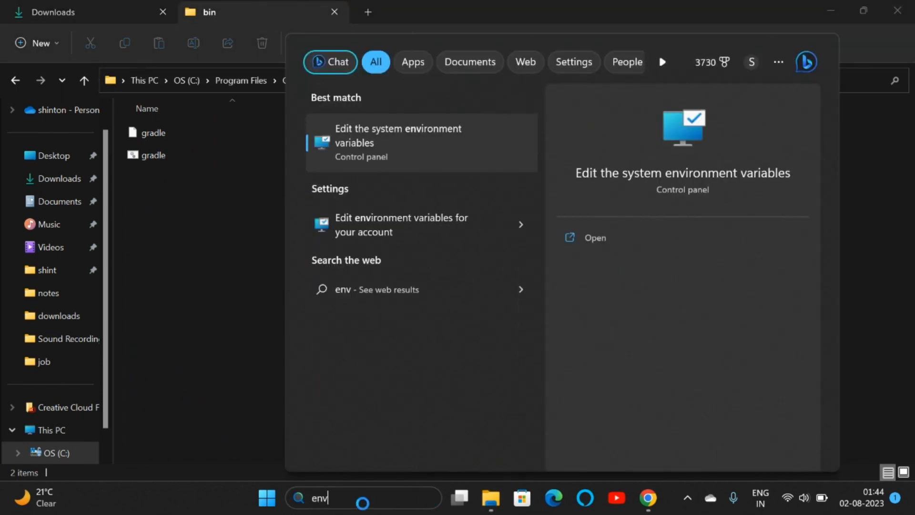
mouse_move(400, 151)
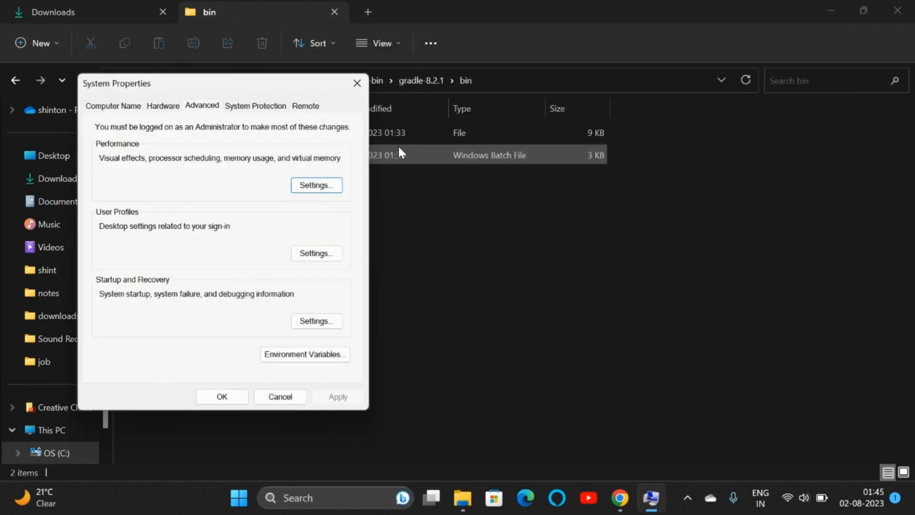
left_click(304, 354)
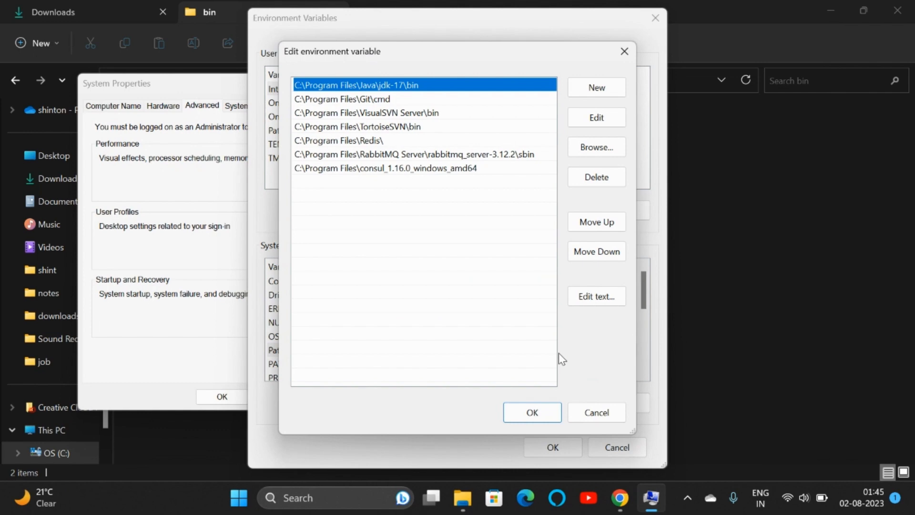
mouse_move(596, 88)
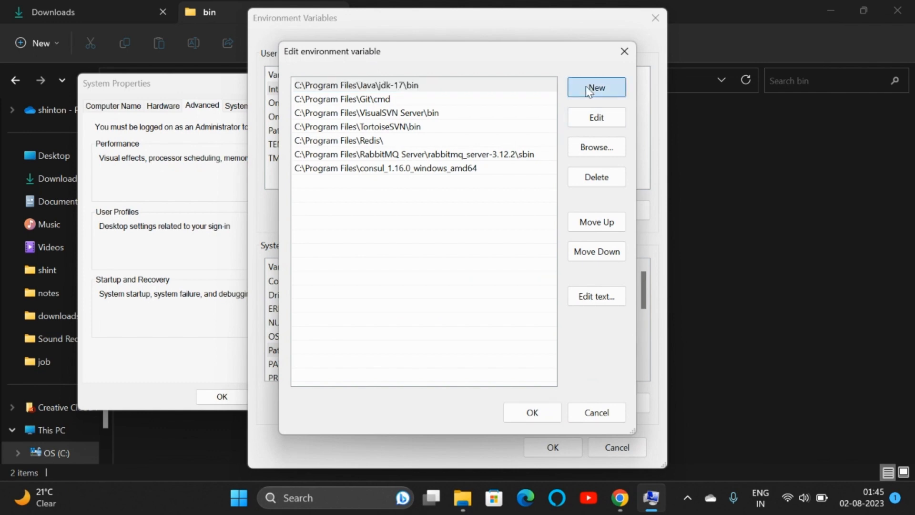
left_click(596, 88)
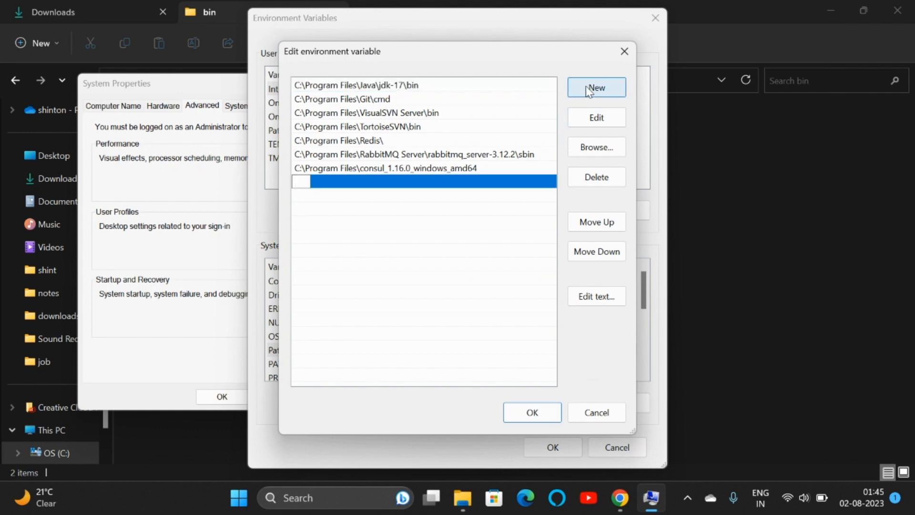
type("C:\\Program Files\\Gradle\\gradle-8.2.1-bin\\gradle-8.2.1\\bin")
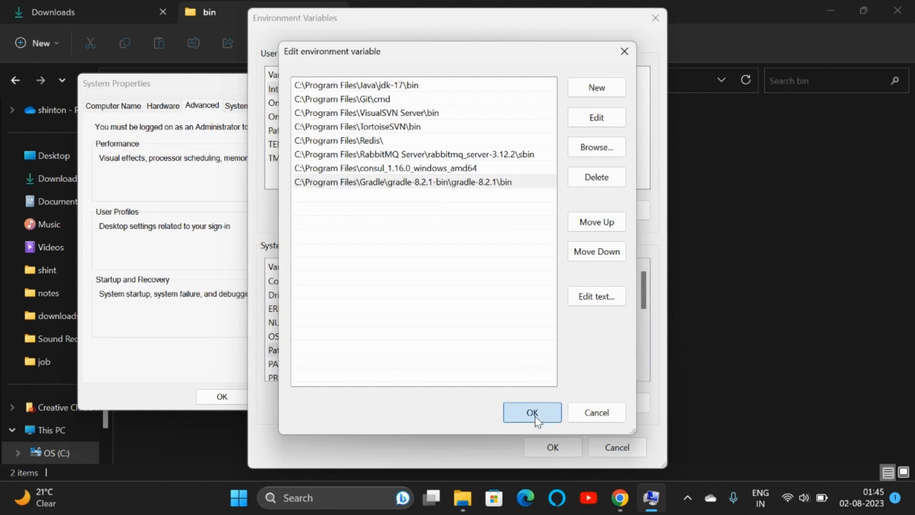
left_click(530, 411)
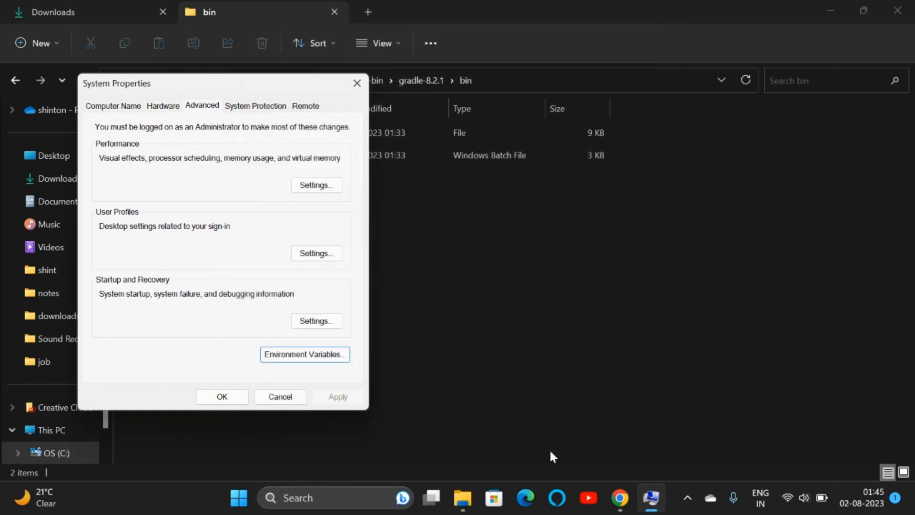
left_click(280, 397)
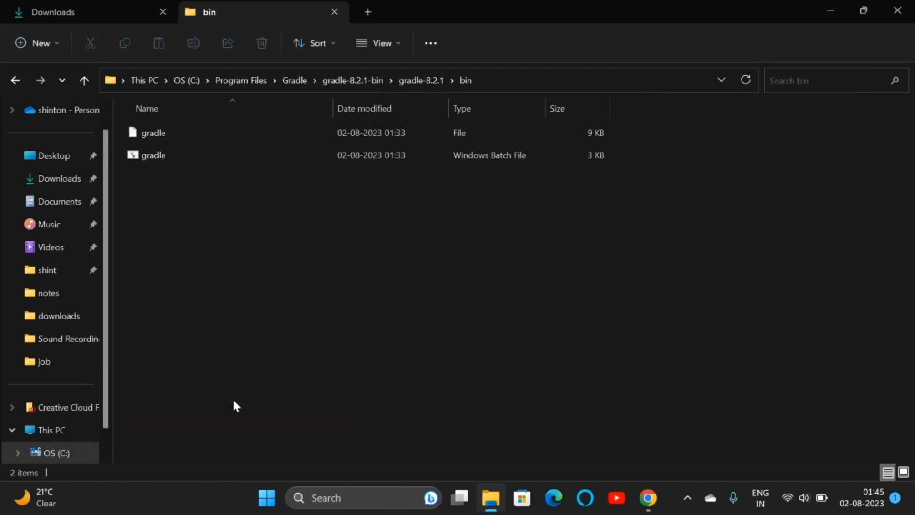
Run 'gradle -version' in a new Command Prompt showing Gradle 8.2.1, maximized
left_click(362, 498)
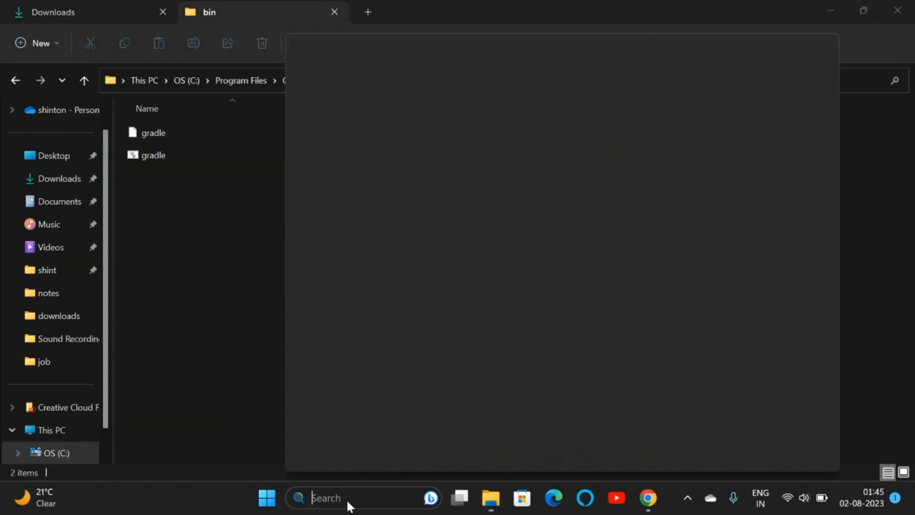
type("cmd")
type("gra")
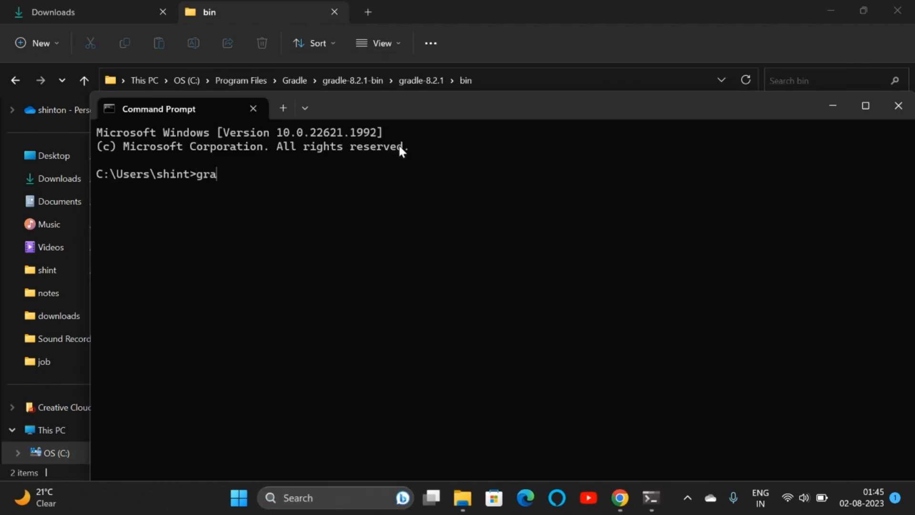
type("dle -version")
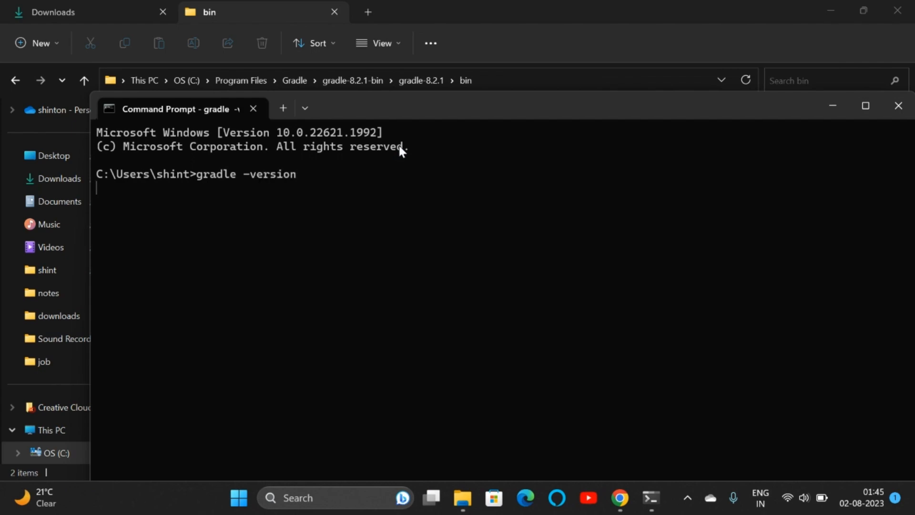
key("Return")
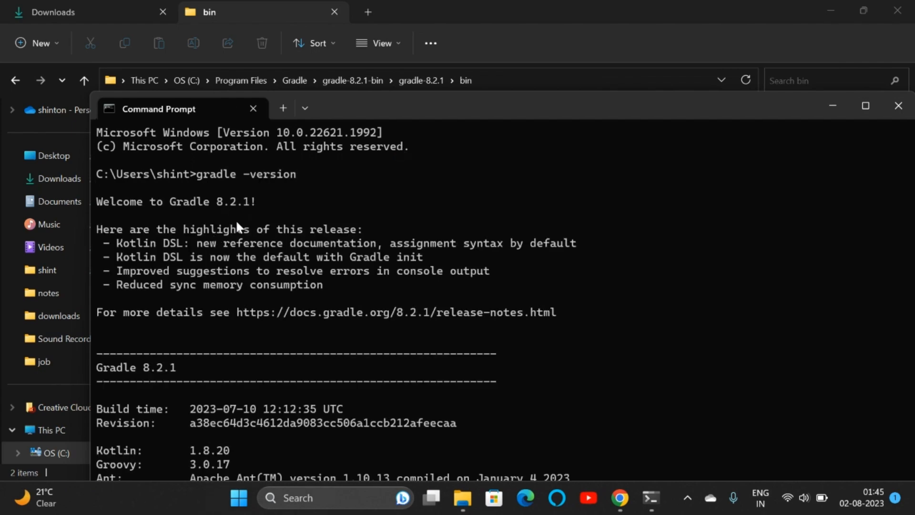
mouse_move(866, 105)
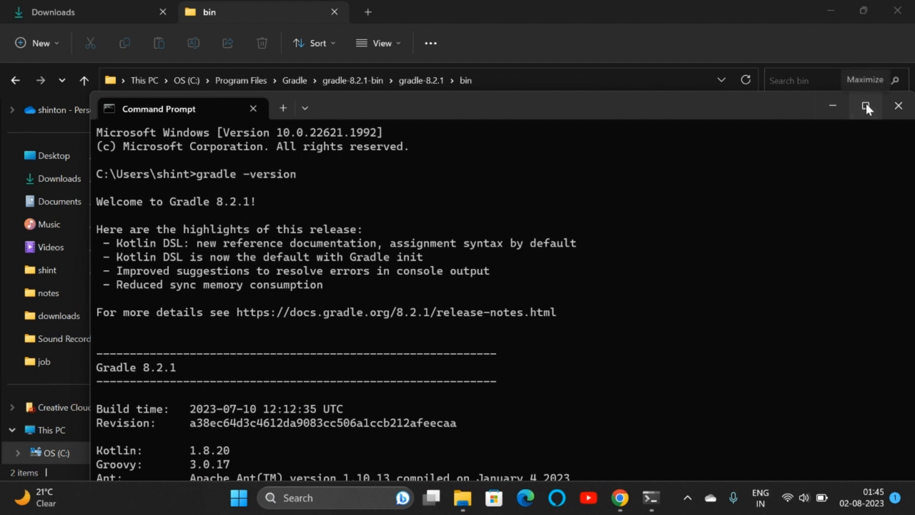
left_click(866, 106)
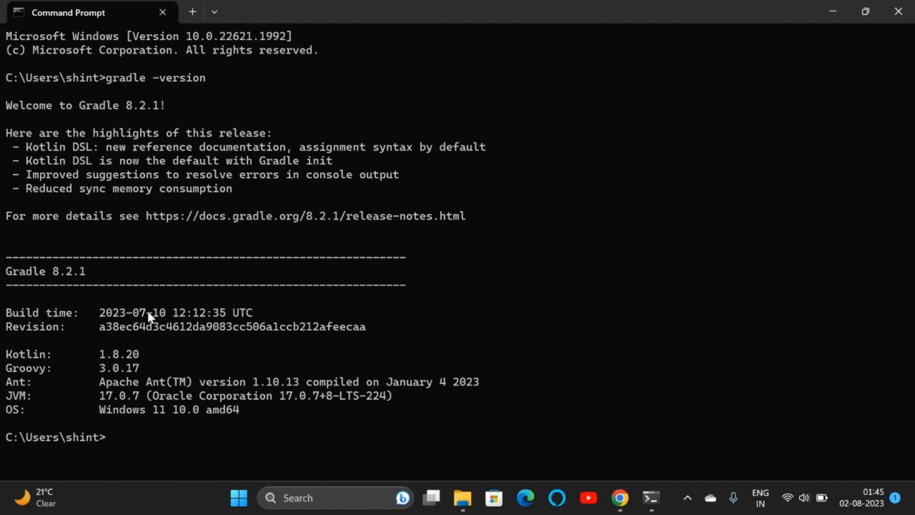
mouse_move(98, 273)
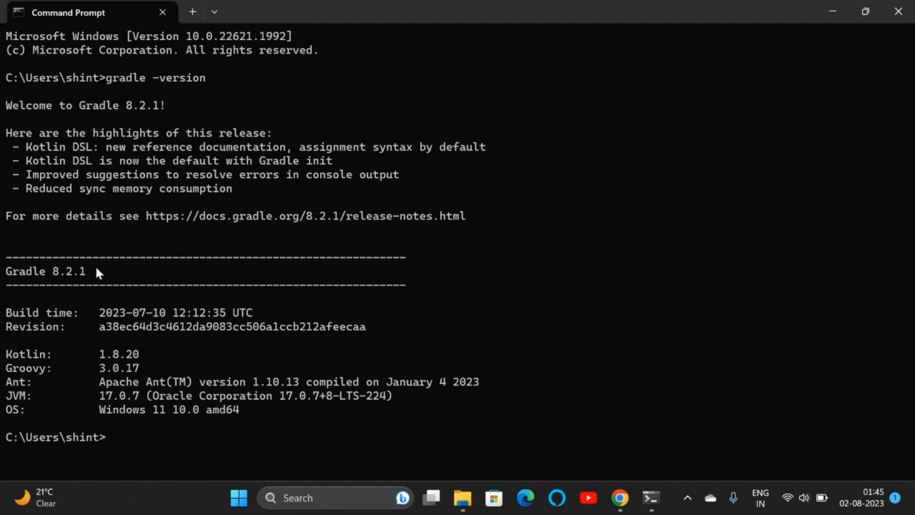